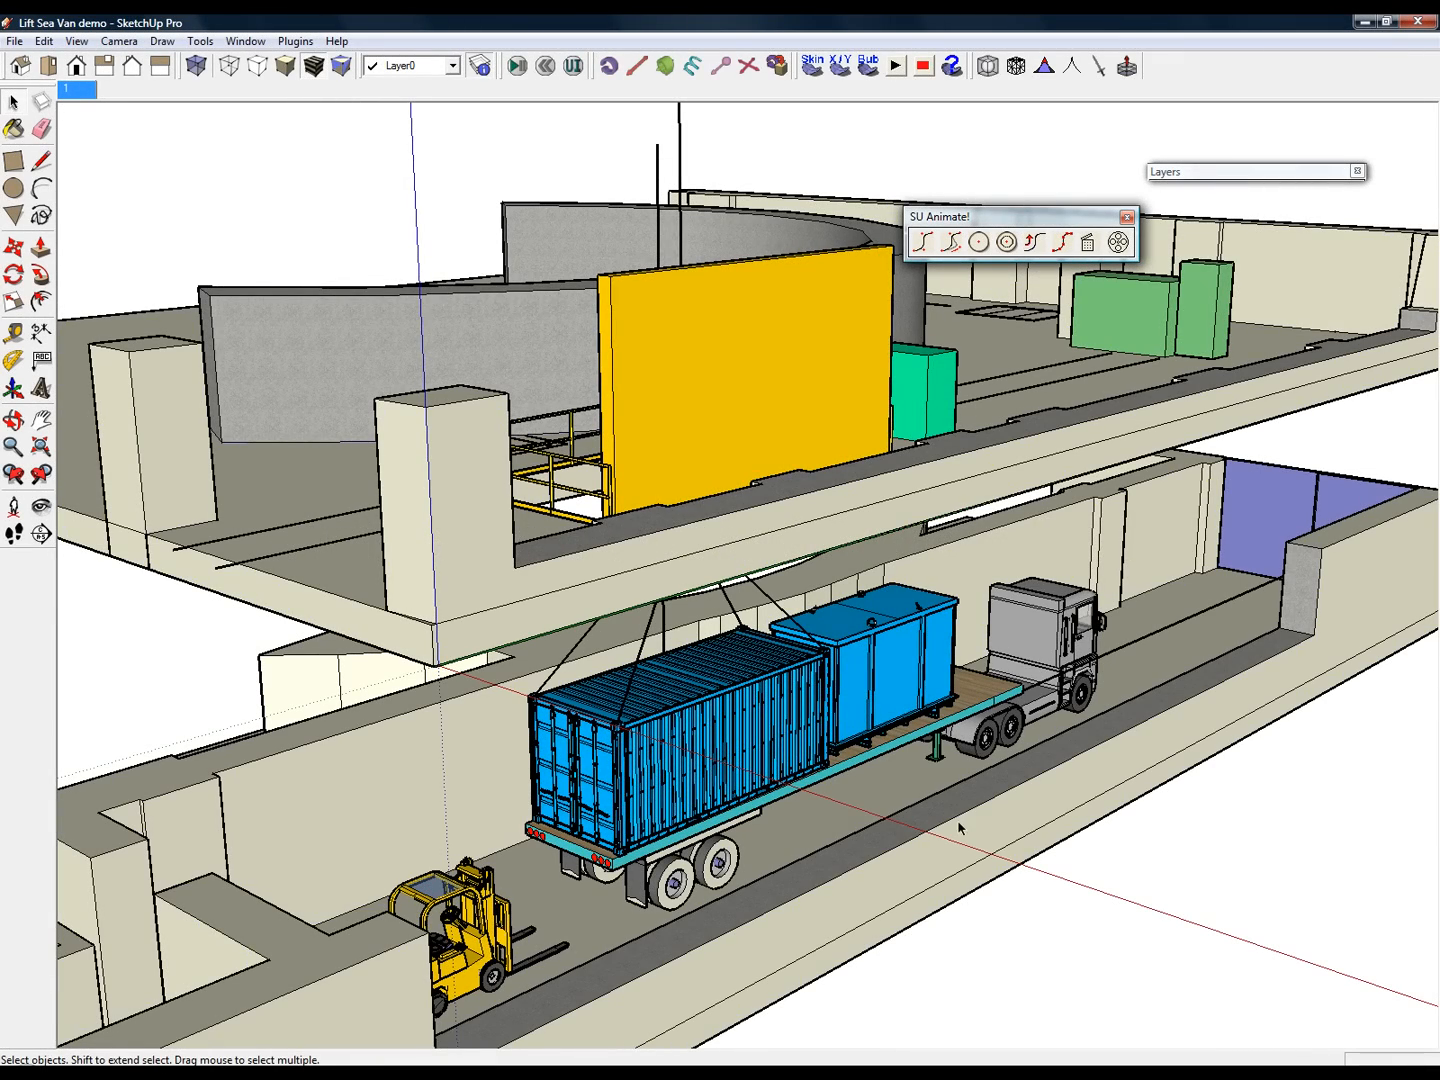
Inspect the container group's properties via its context menu and close the panel.
right_click(670, 720)
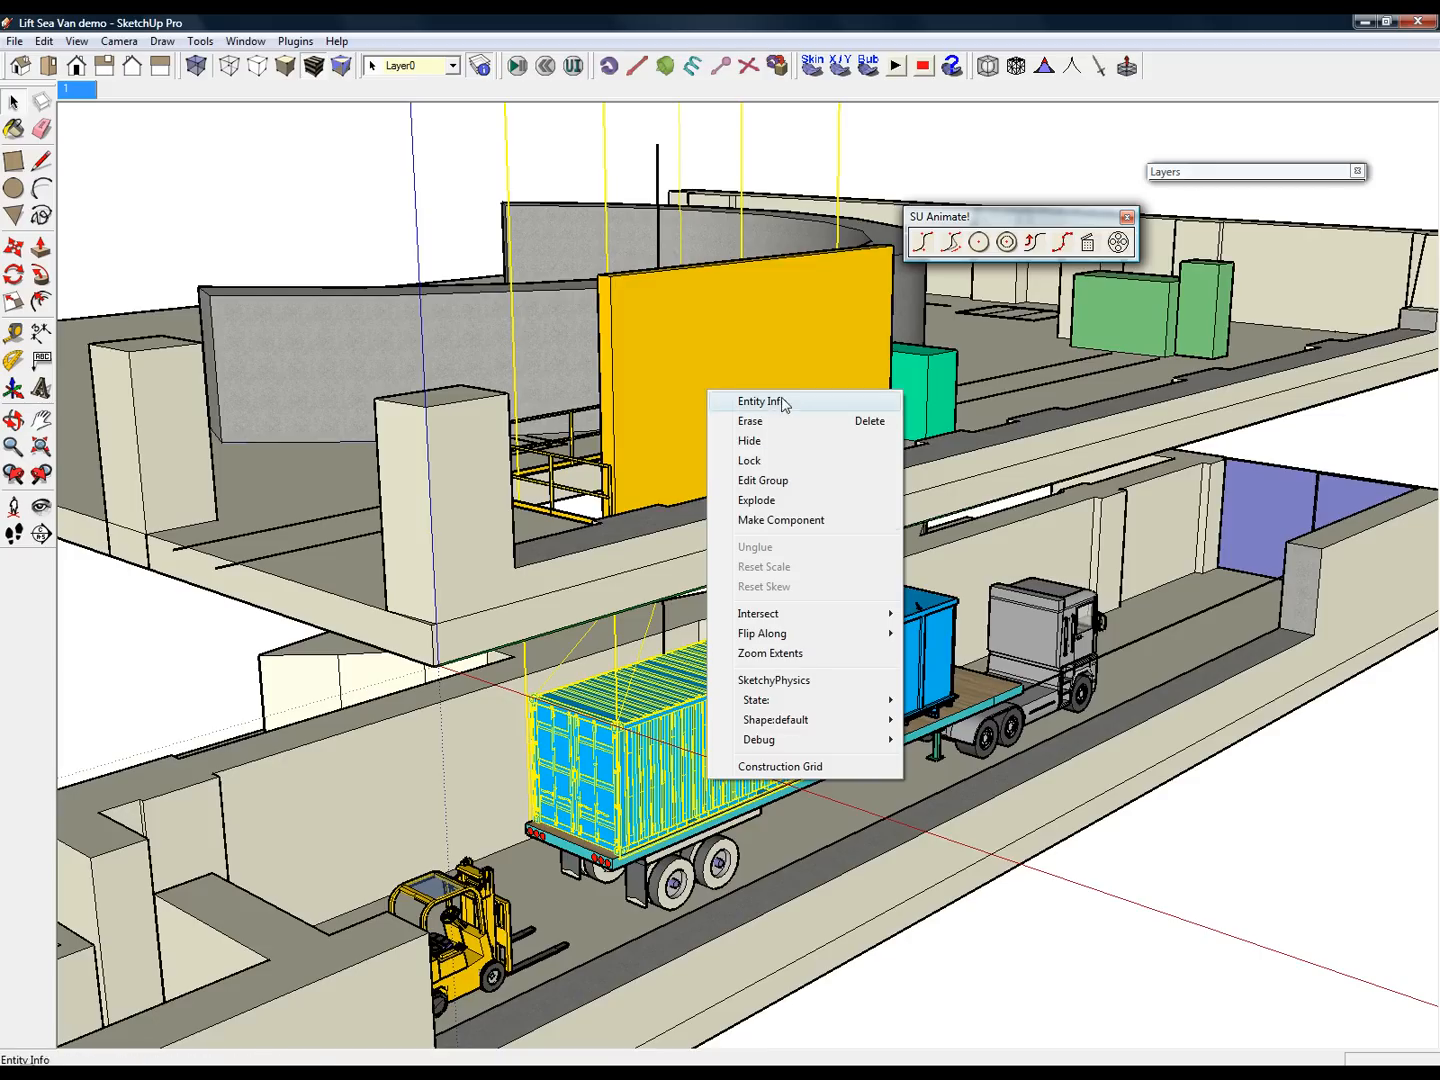
click(764, 400)
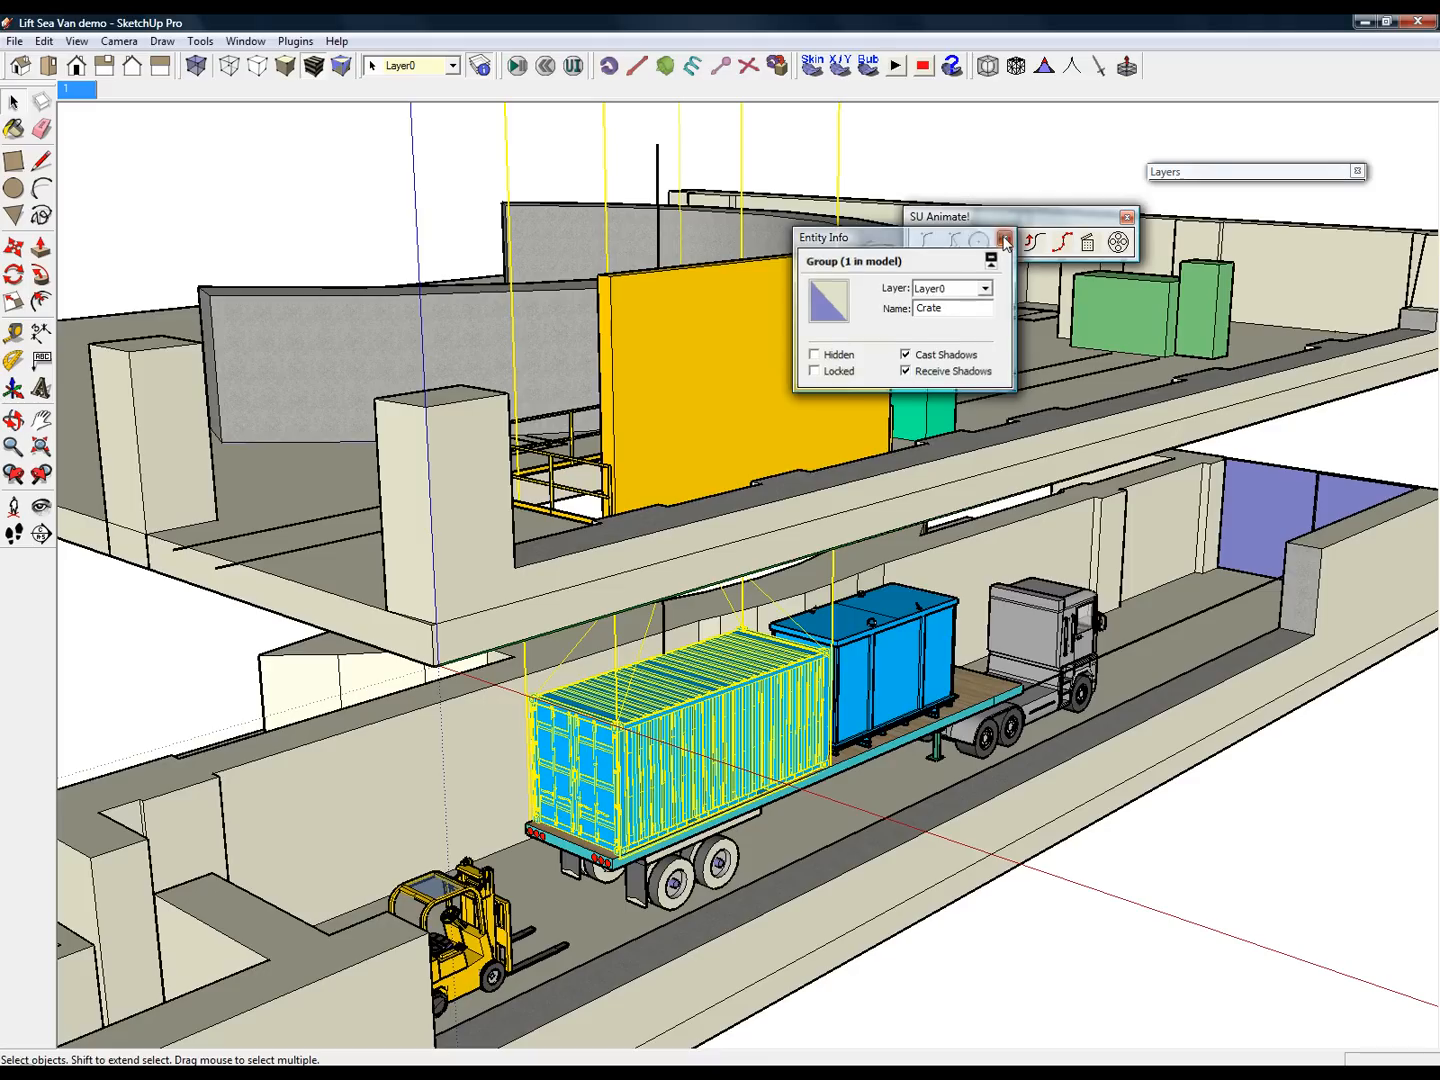
click(992, 260)
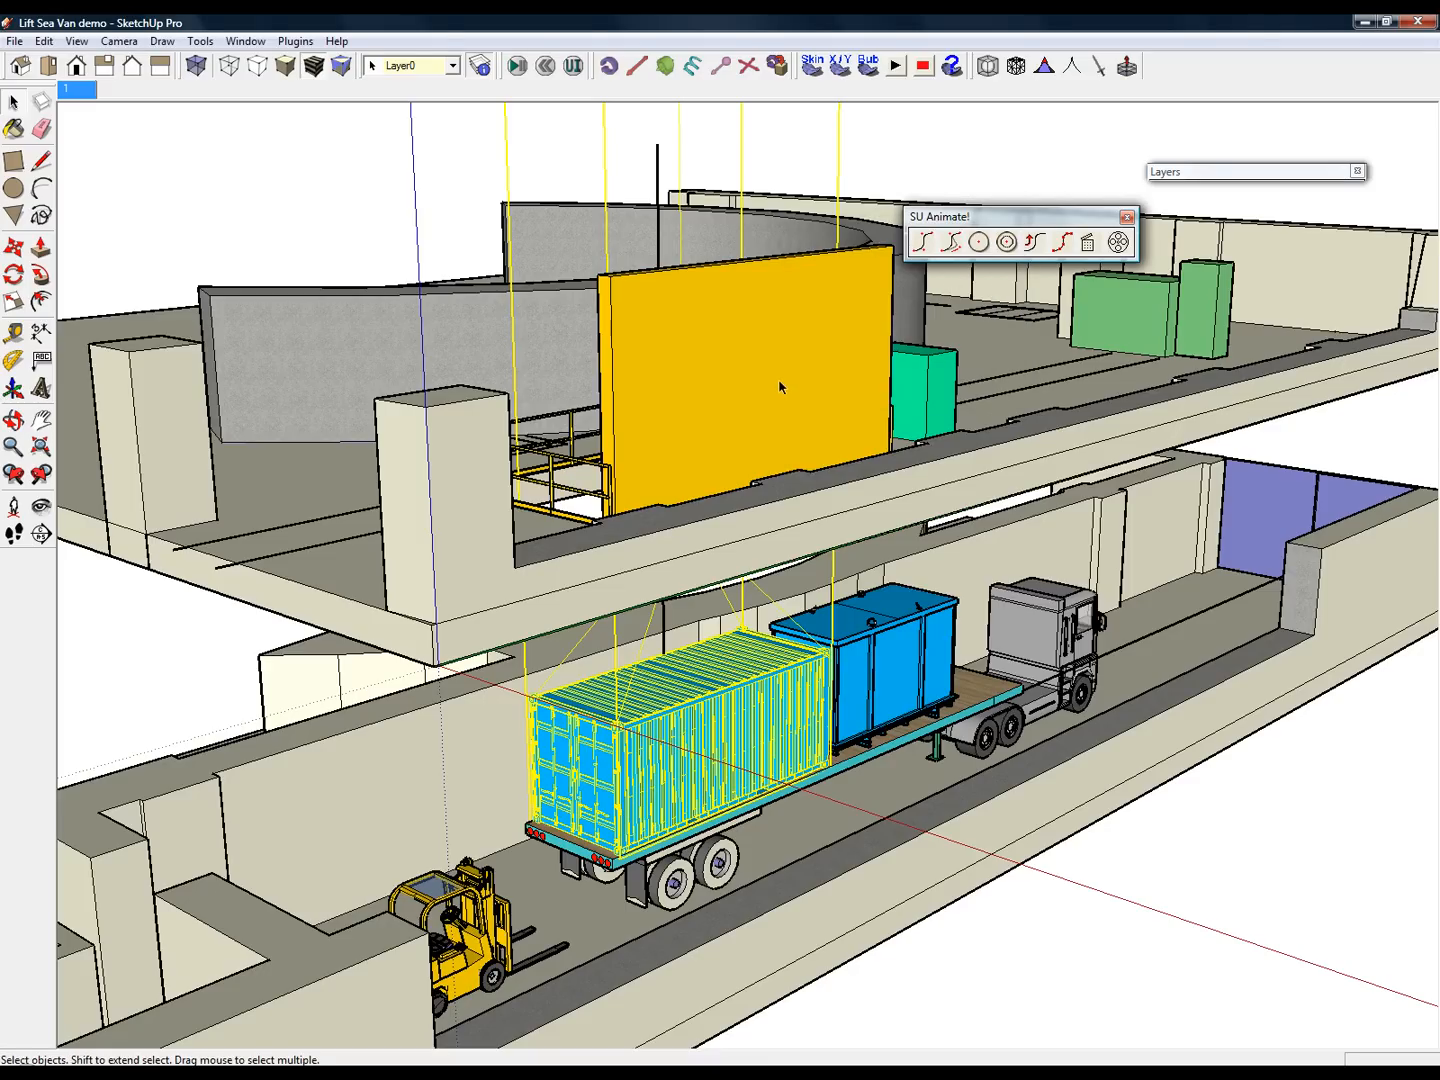
mouse_move(752, 408)
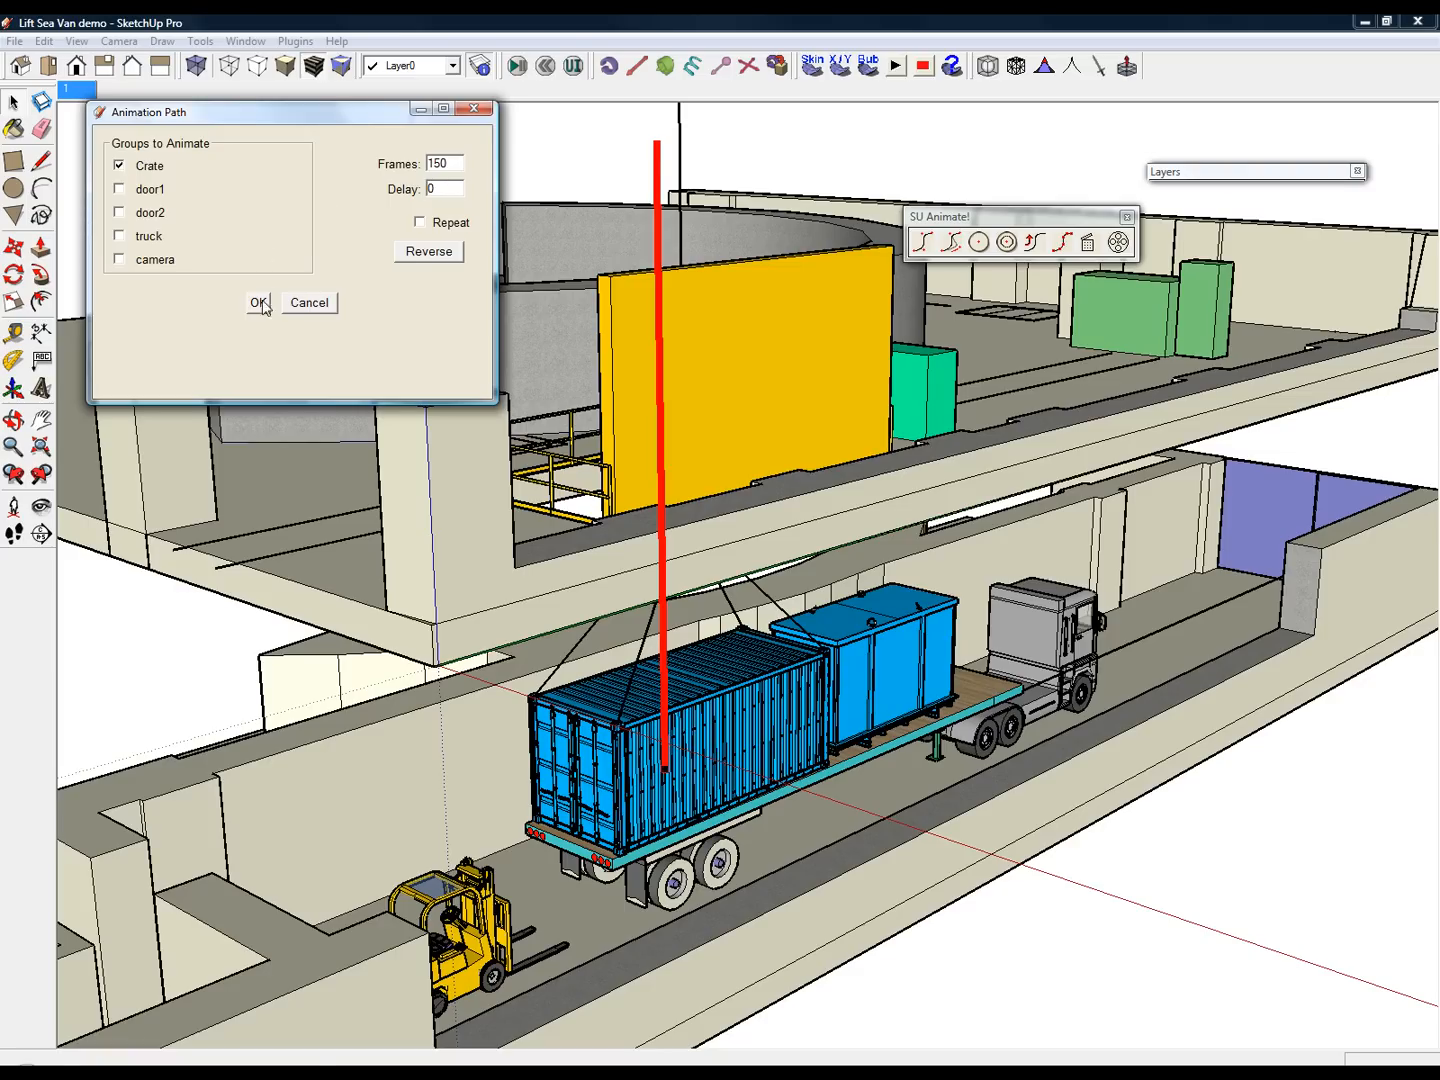
Confirm the crate's lift path and start the 150-scene animation preview.
click(260, 304)
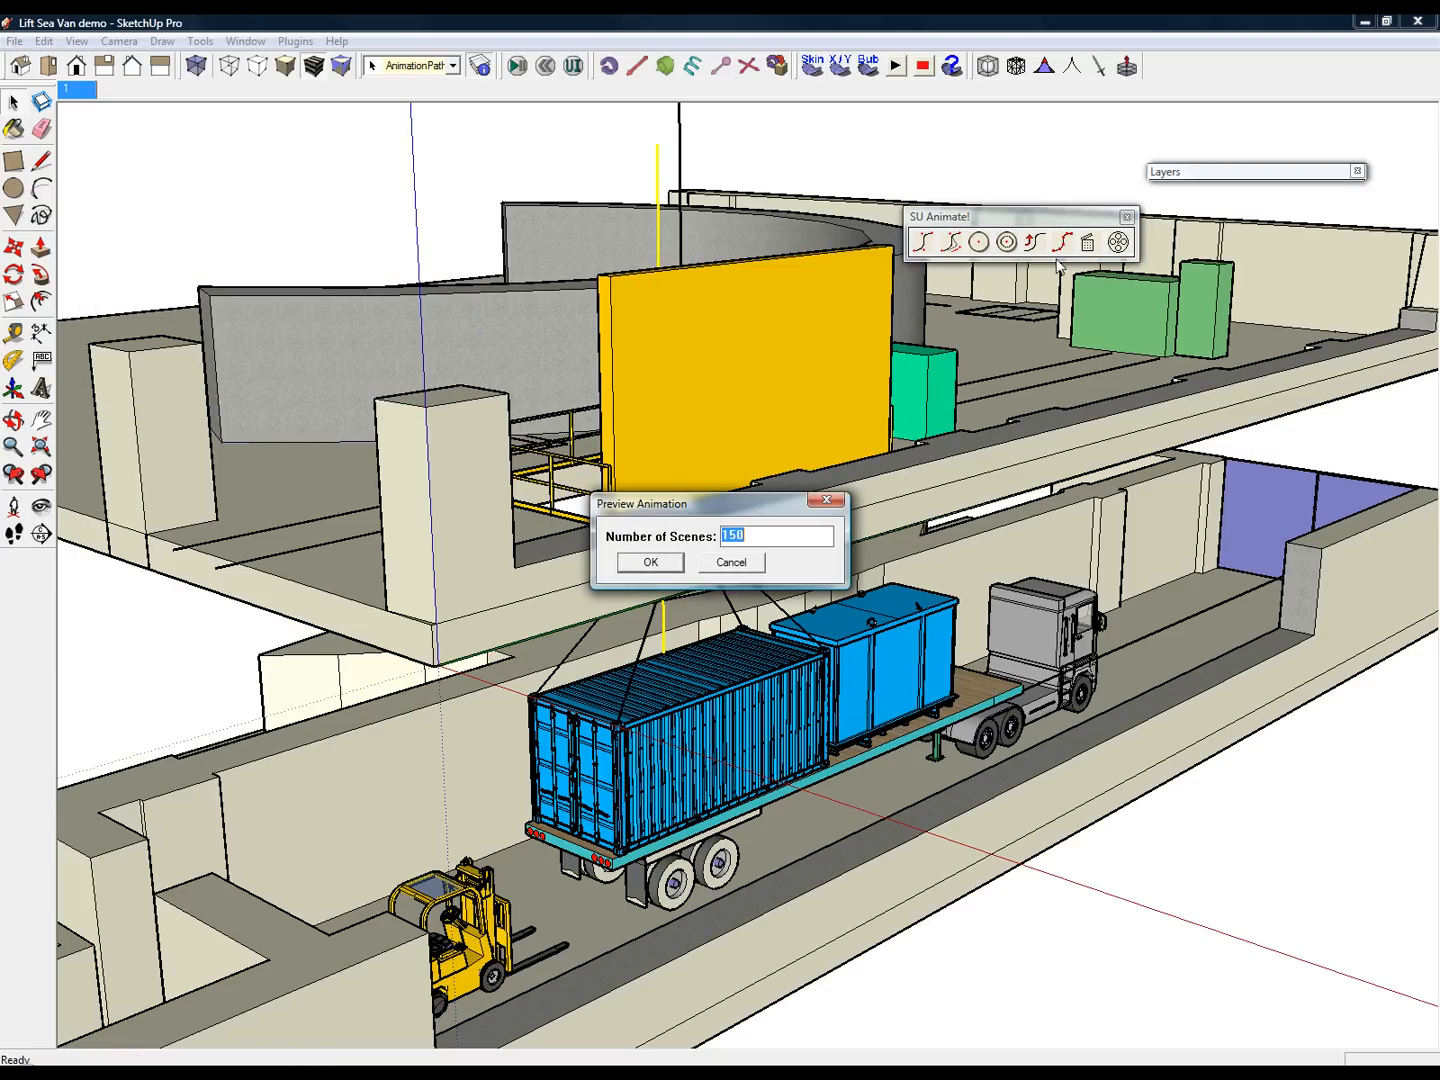
click(648, 562)
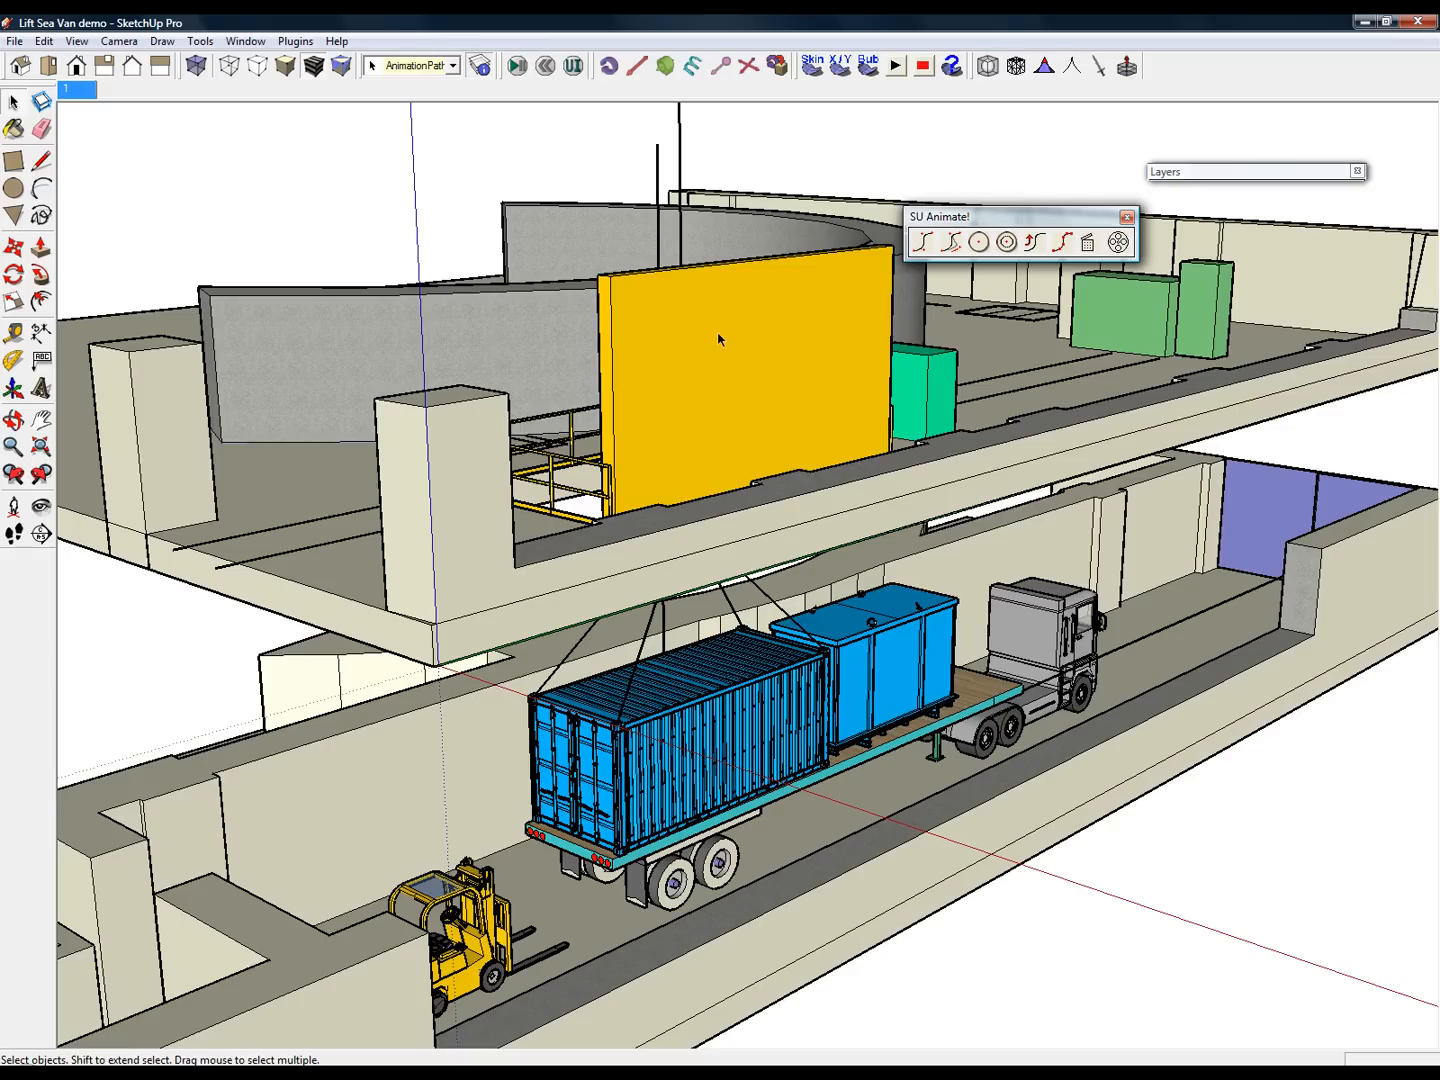
mouse_move(1128, 352)
text(130)
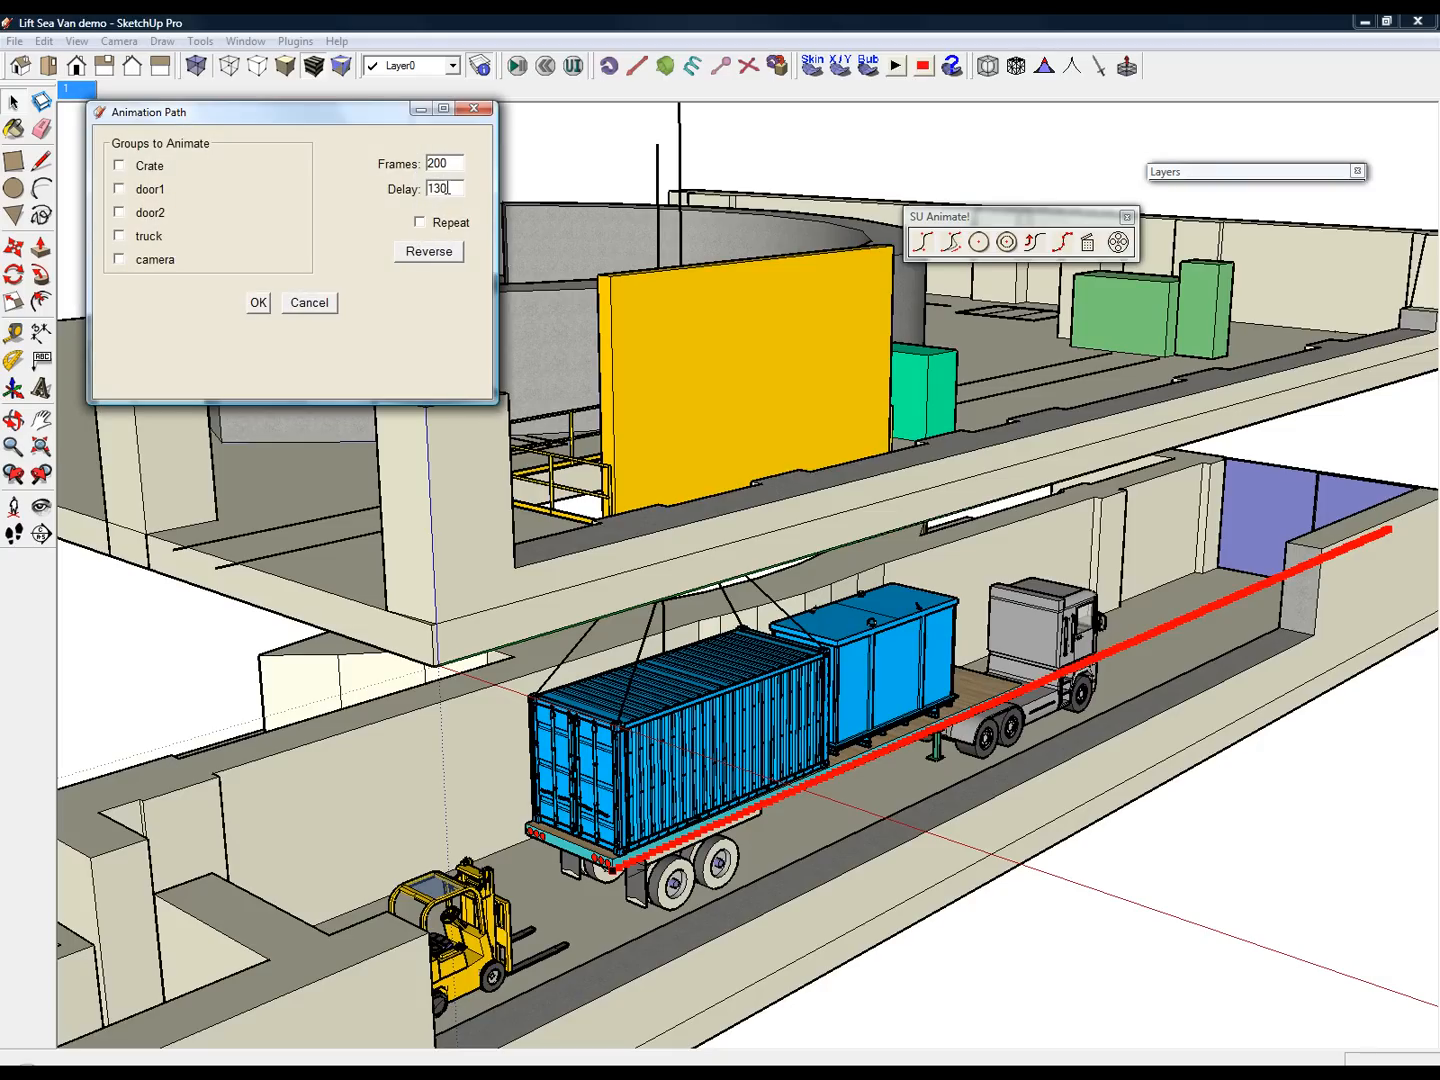
Select the truck group as the object that follows the road path.
click(120, 236)
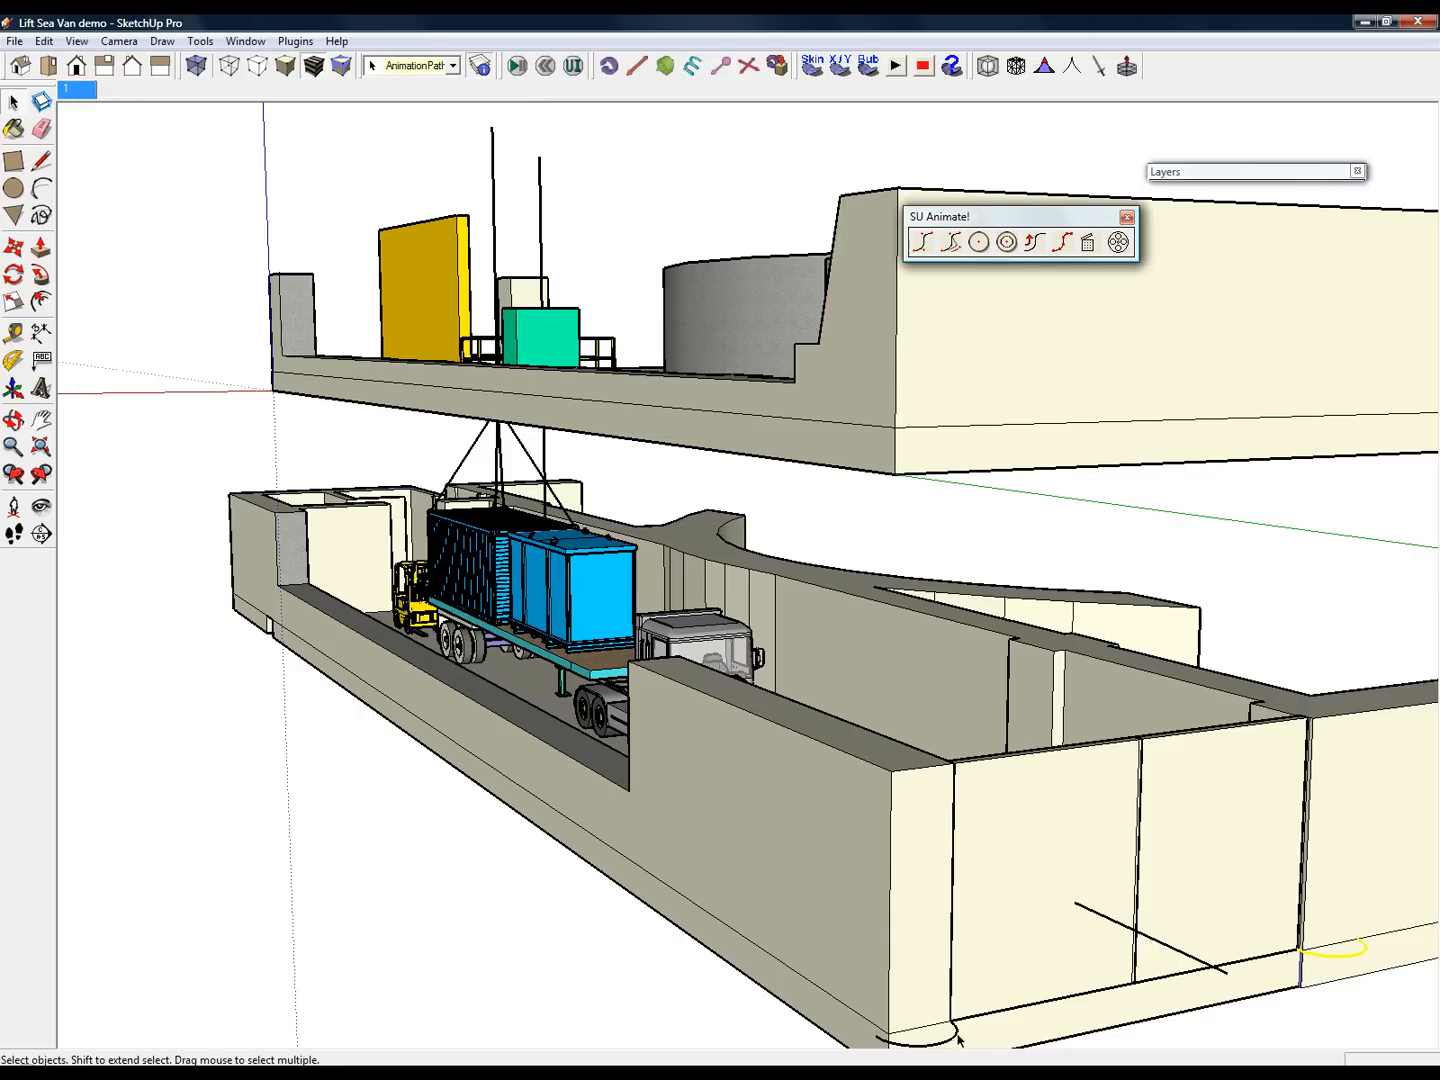
Assign the hinge arc as door1's path with 60 frames and a 190-frame delay.
click(1088, 242)
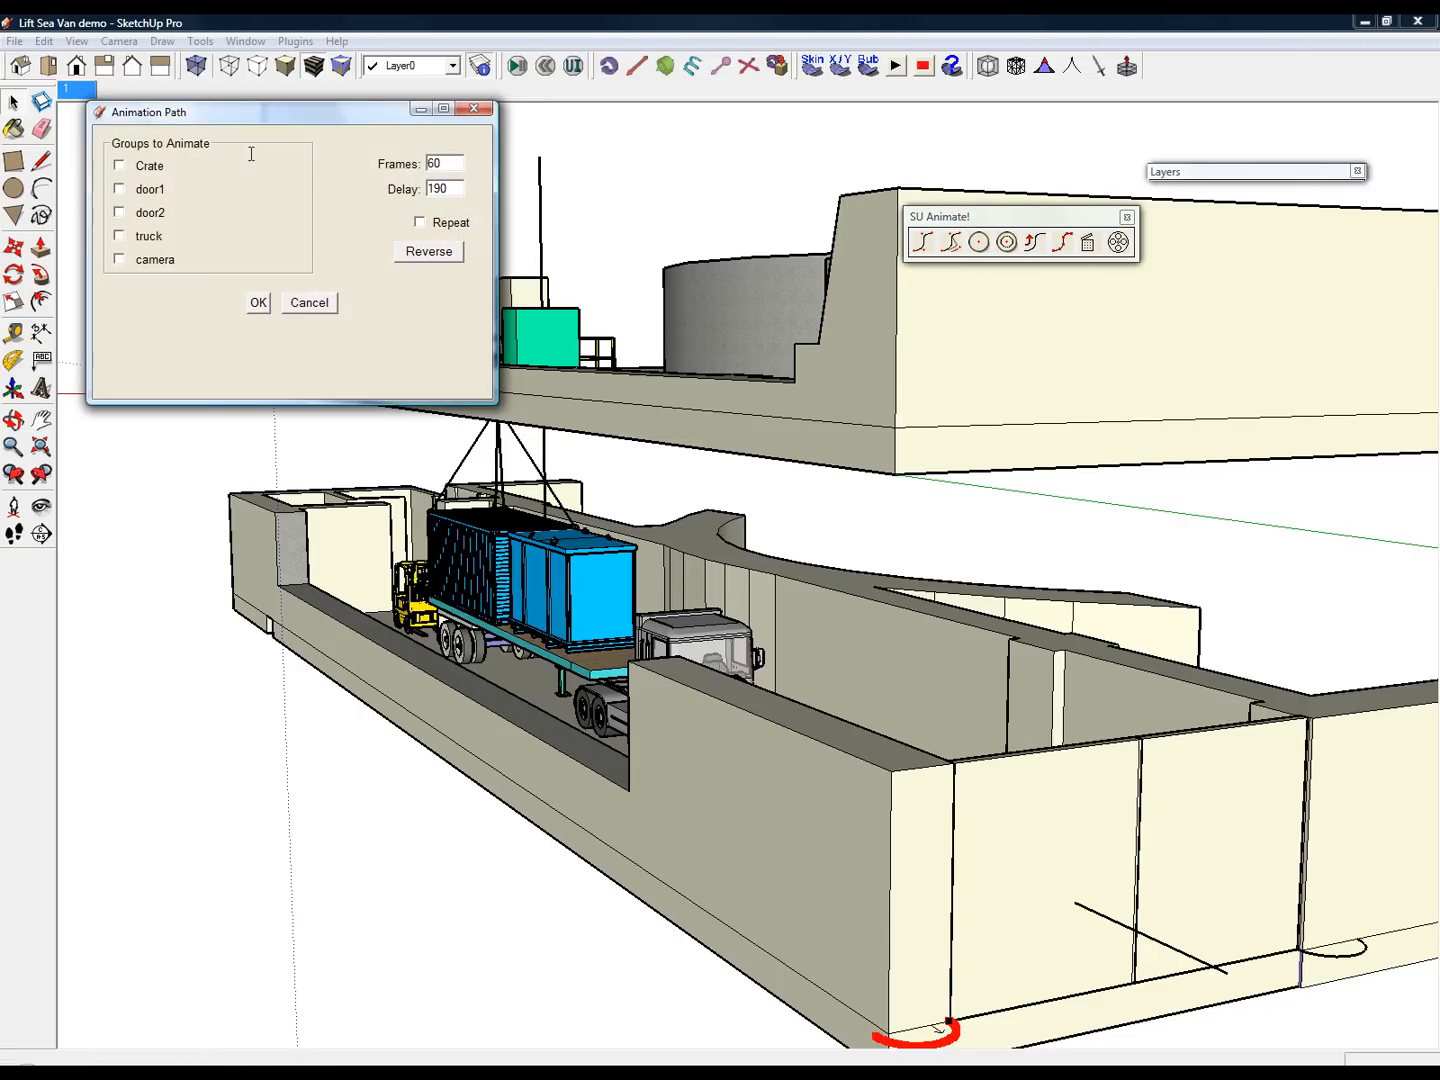
click(120, 188)
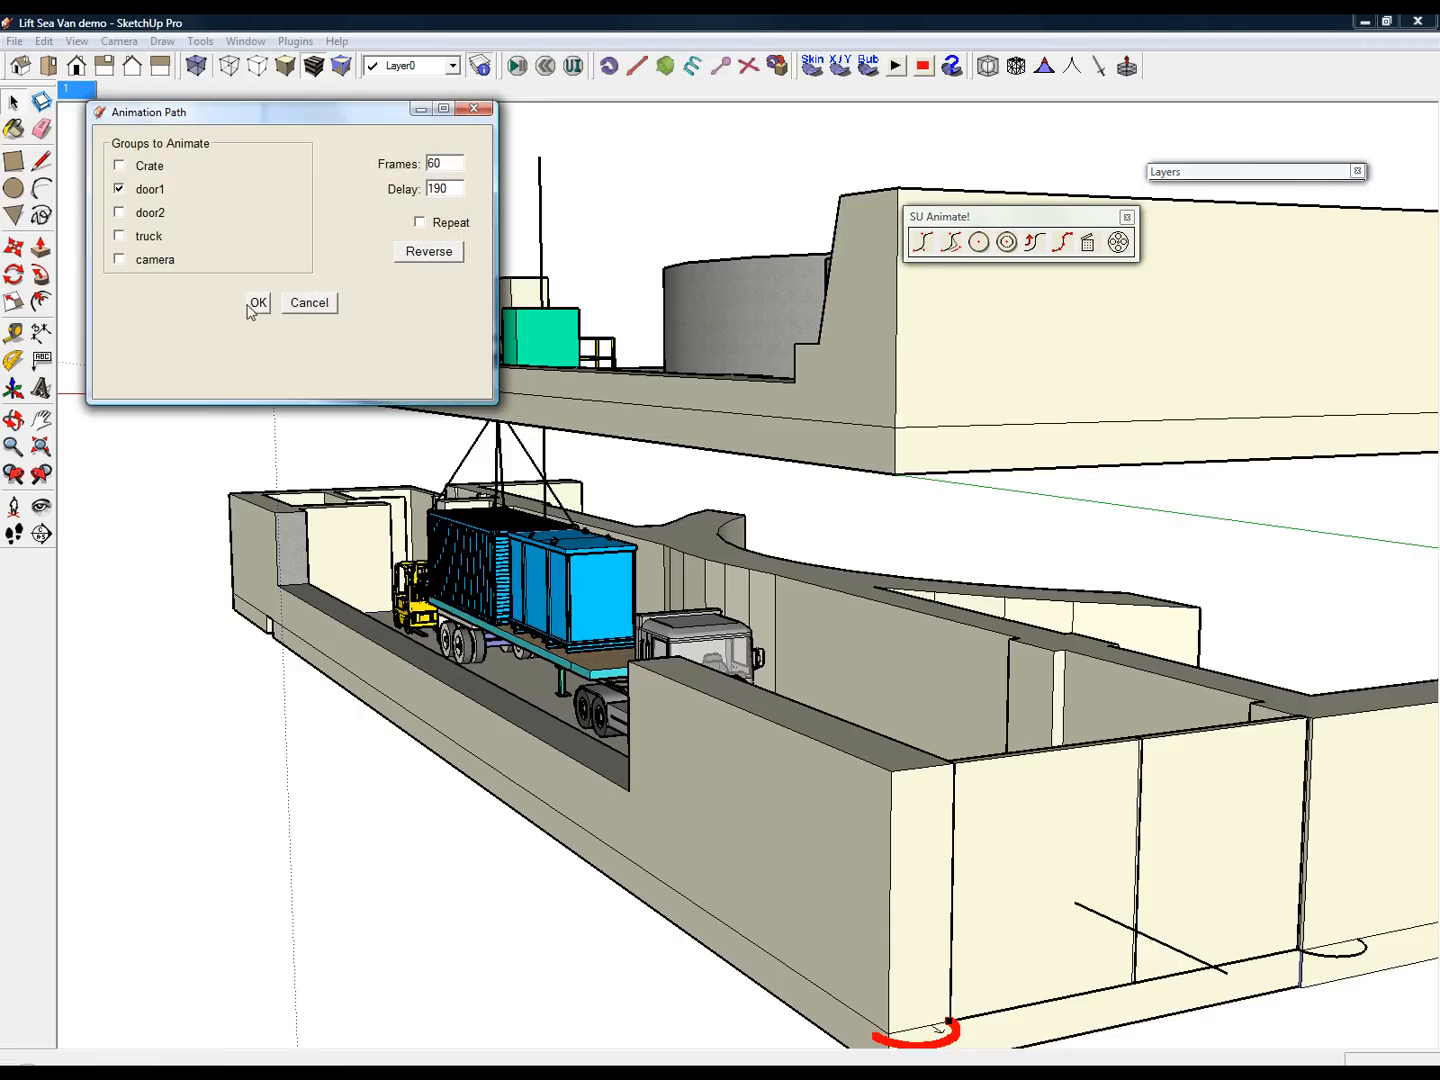
click(256, 304)
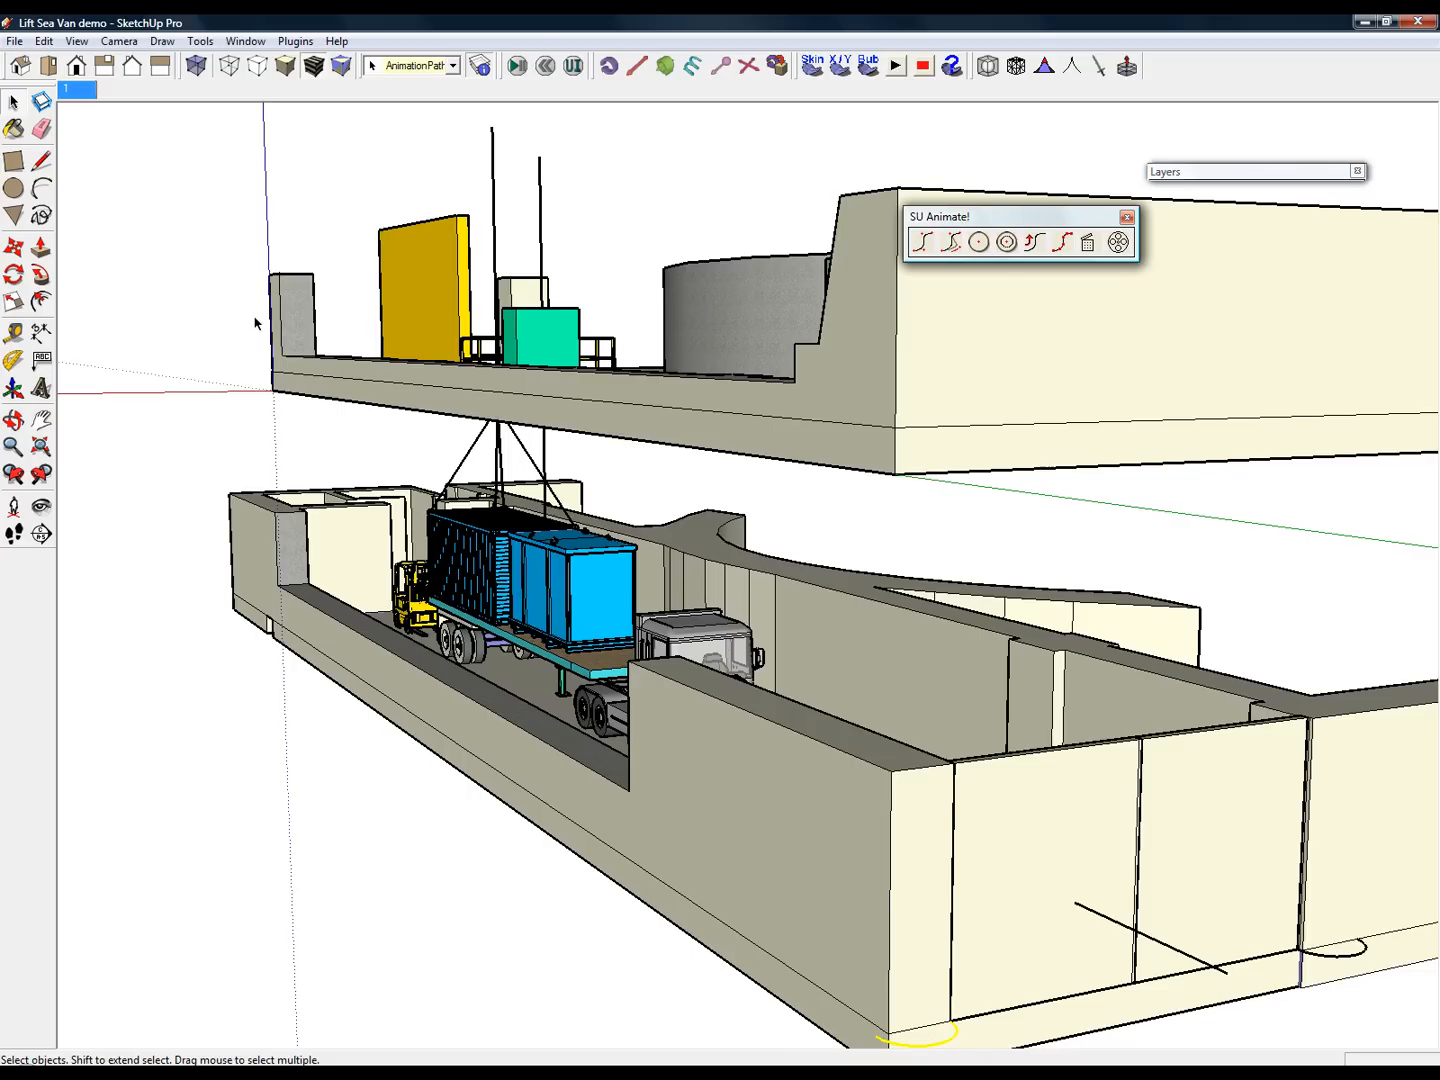
mouse_move(220, 456)
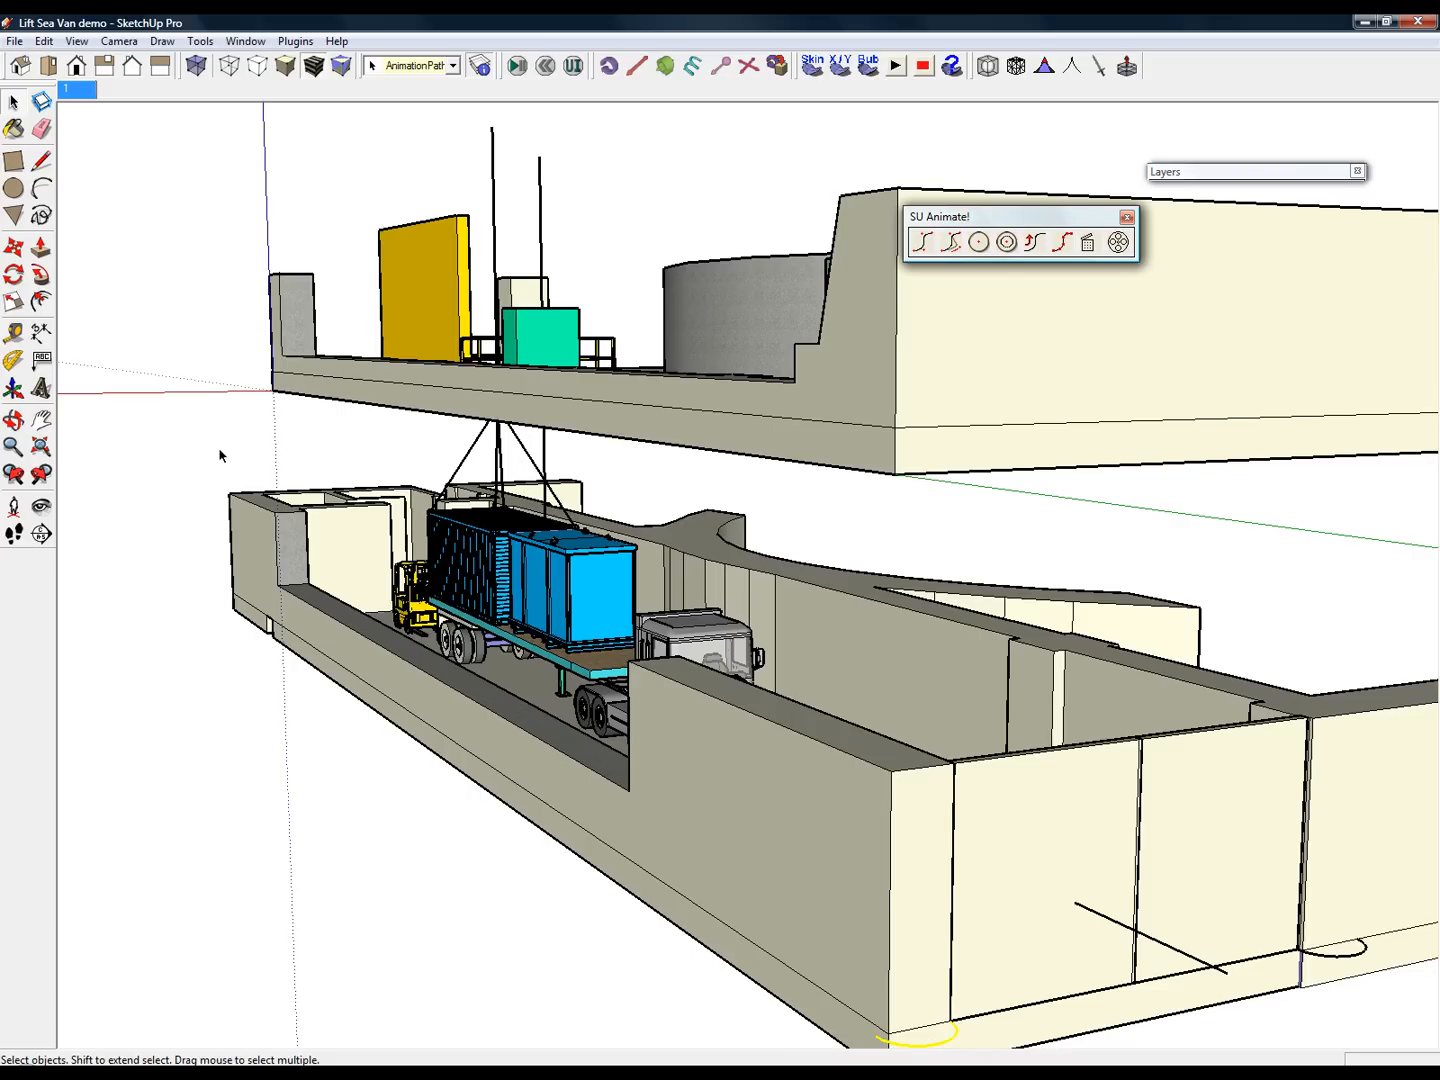
mouse_move(164, 180)
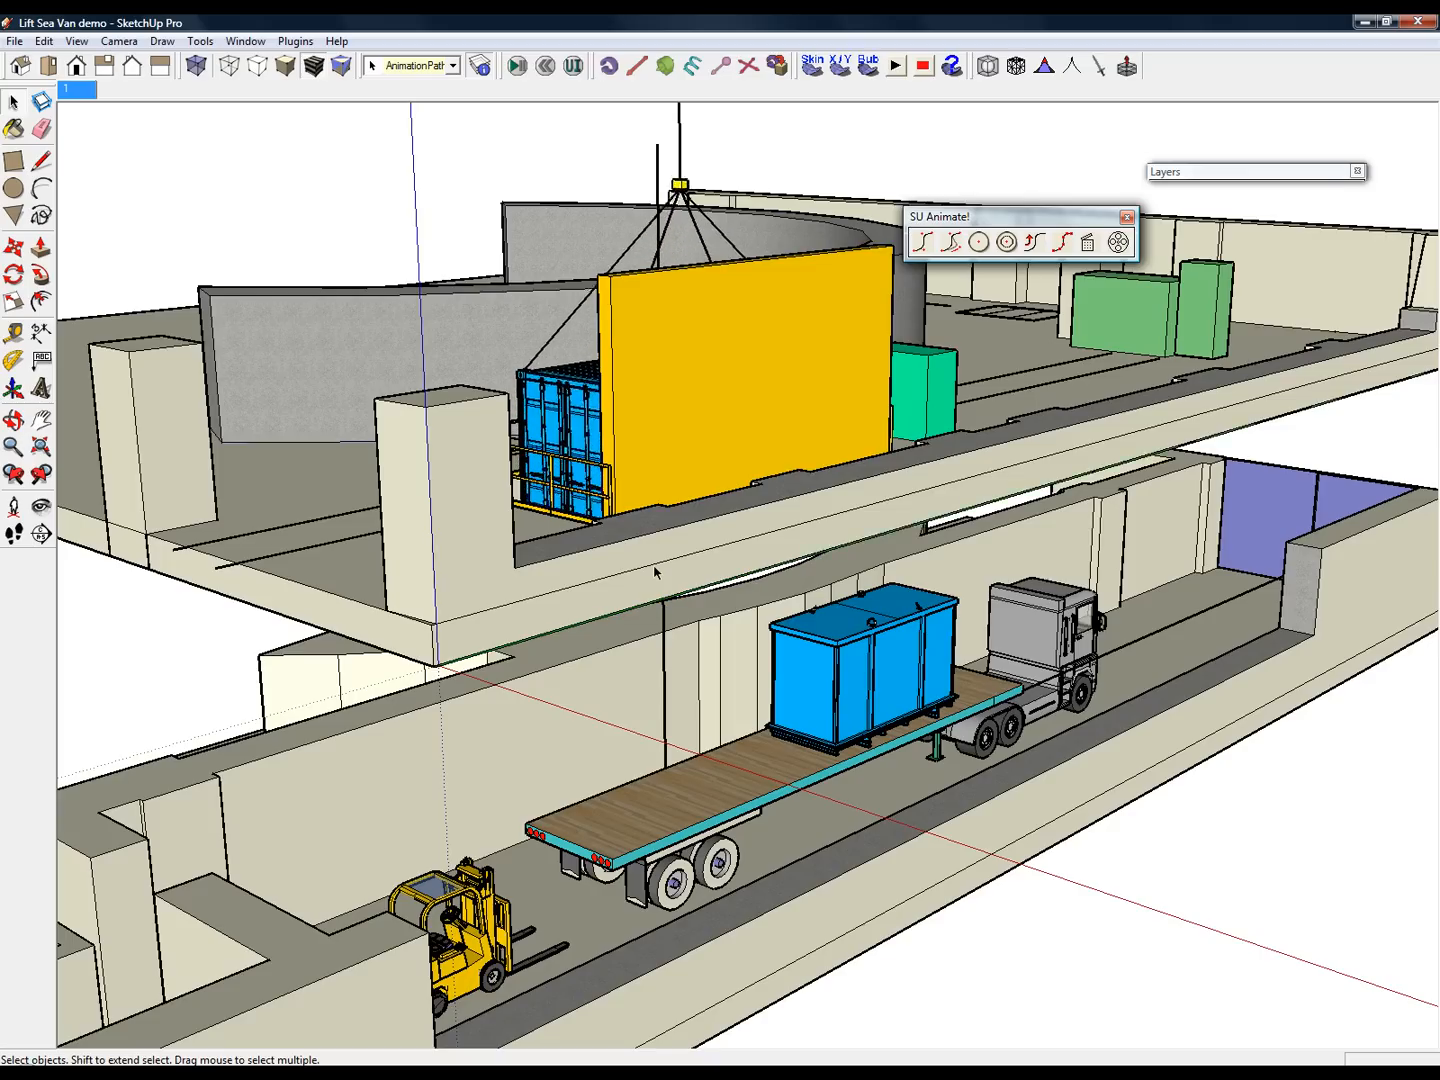
Start playback so the crate rises and the truck drives away.
click(892, 66)
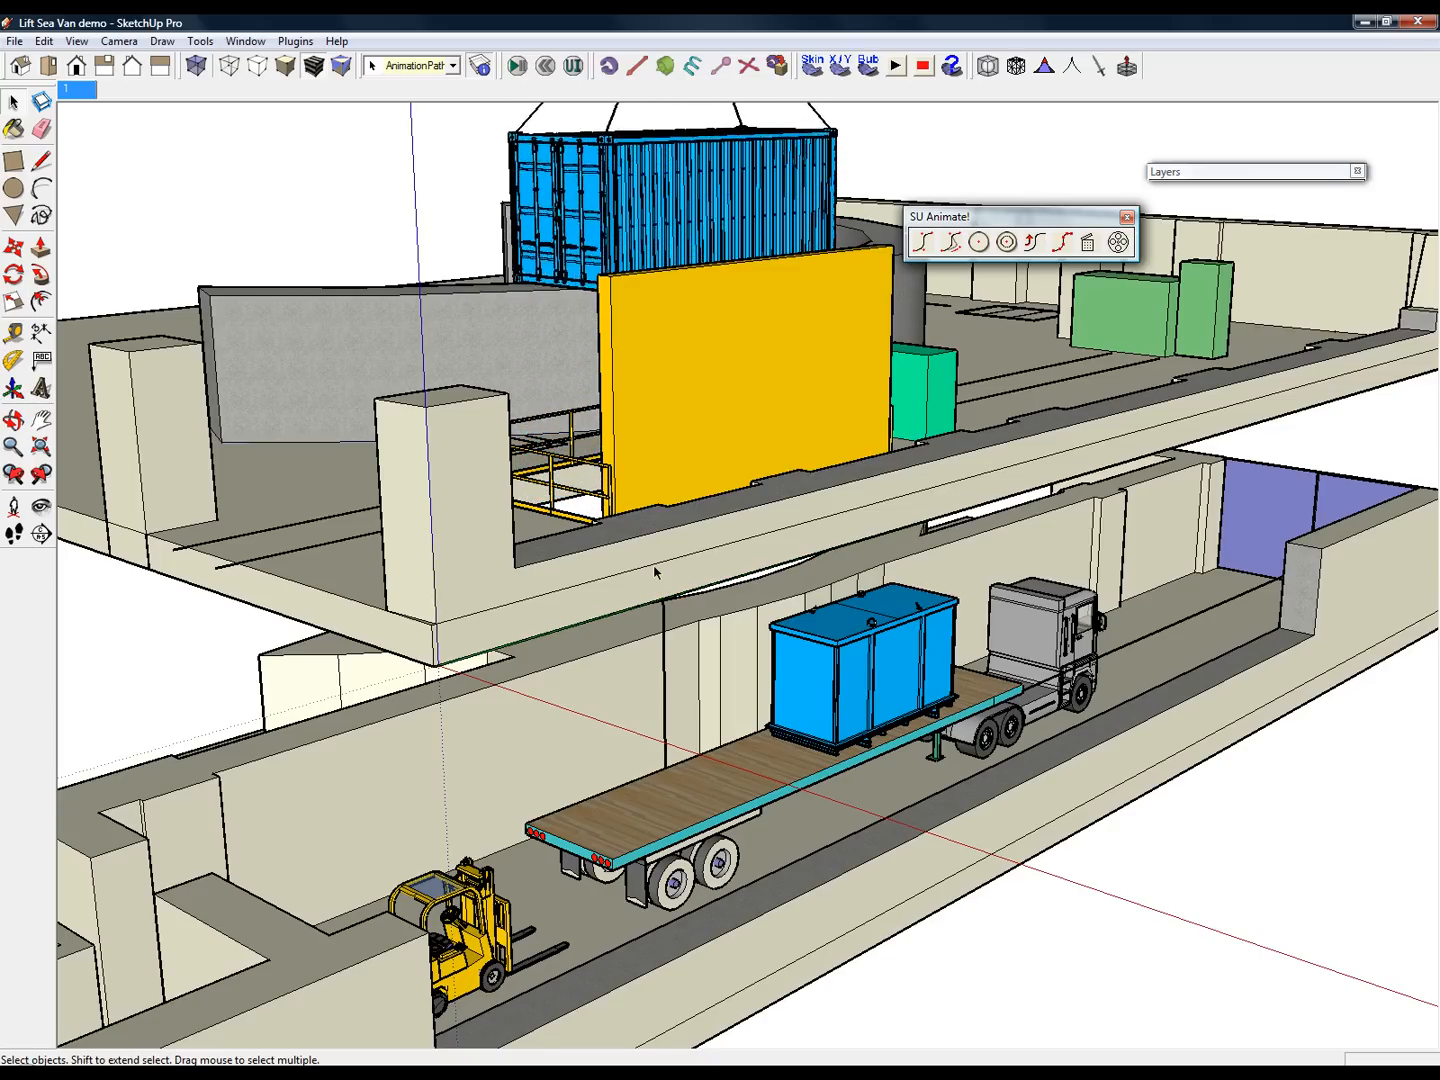
click(892, 66)
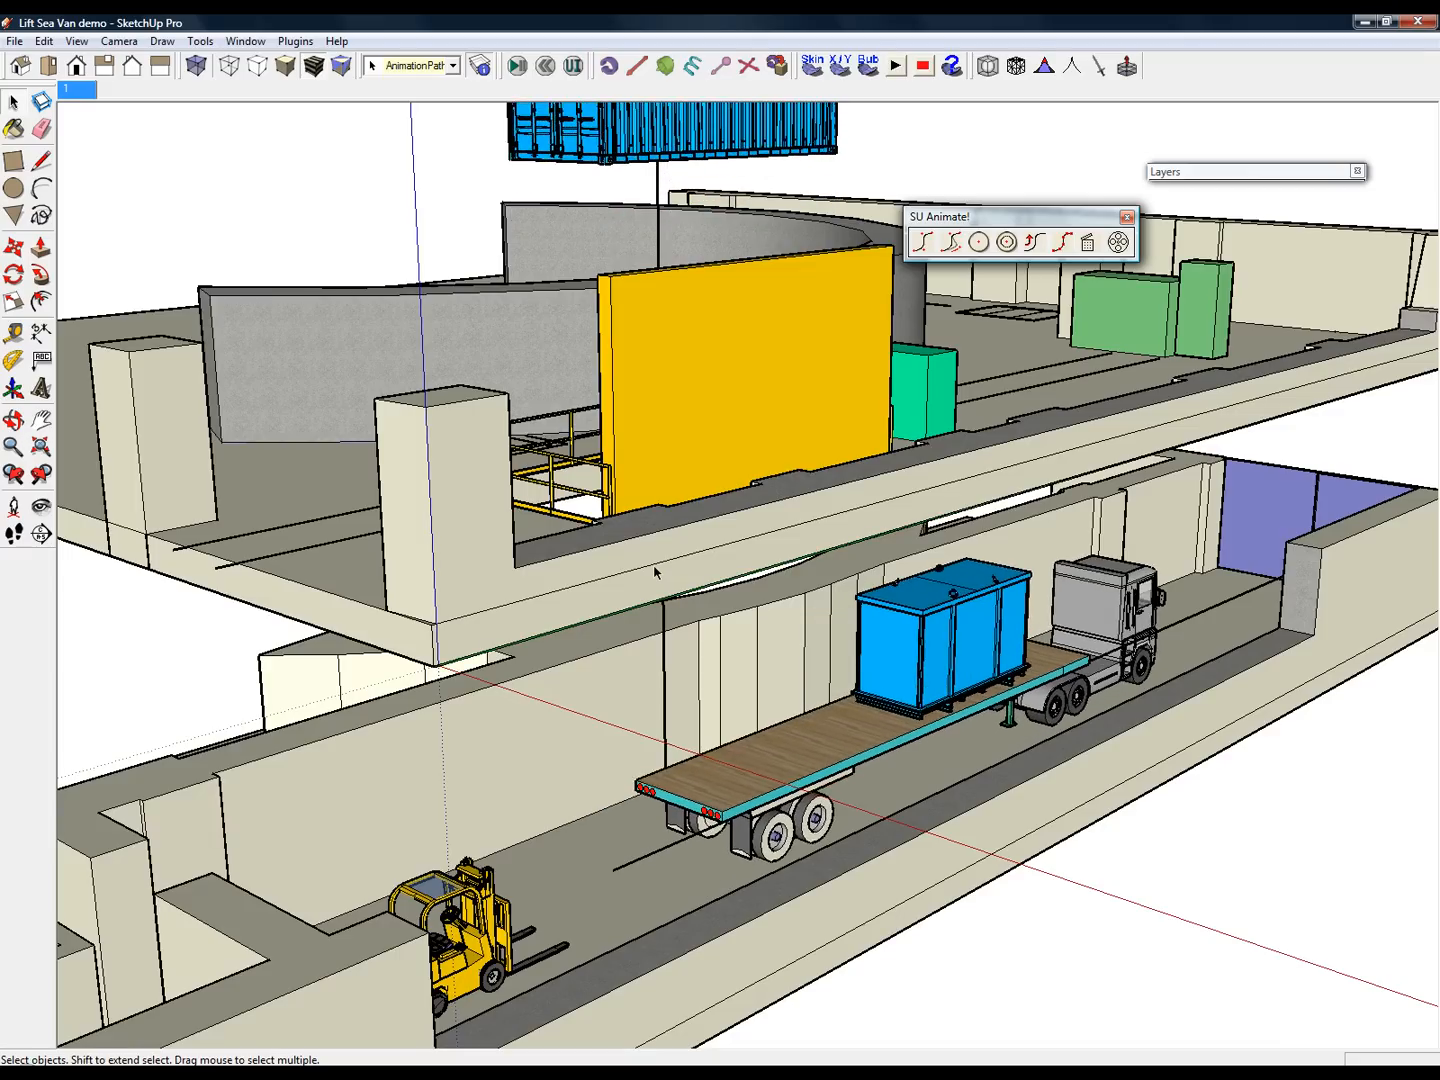